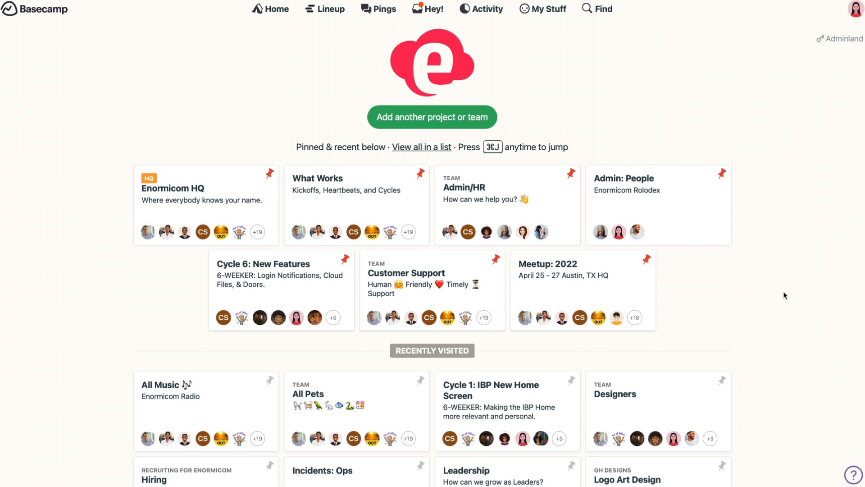
Step: Open the Logo Art Design project and read through the 'First options' message and its client replies
scroll(down, 3)
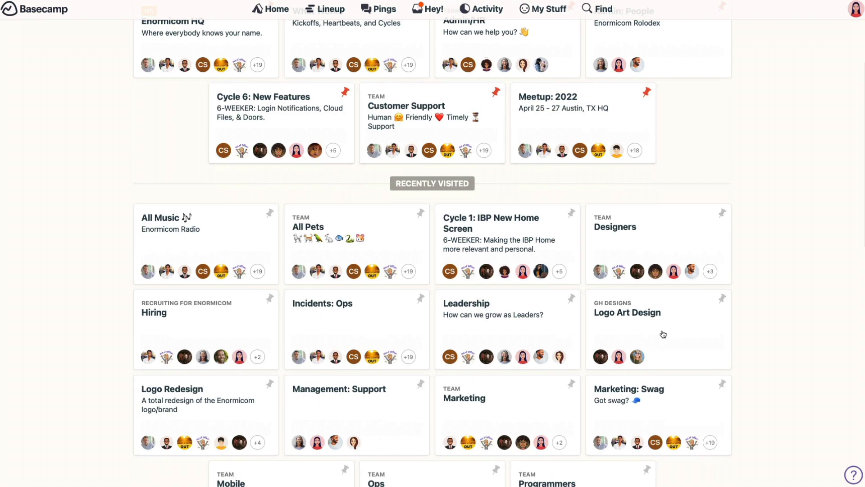
click(628, 313)
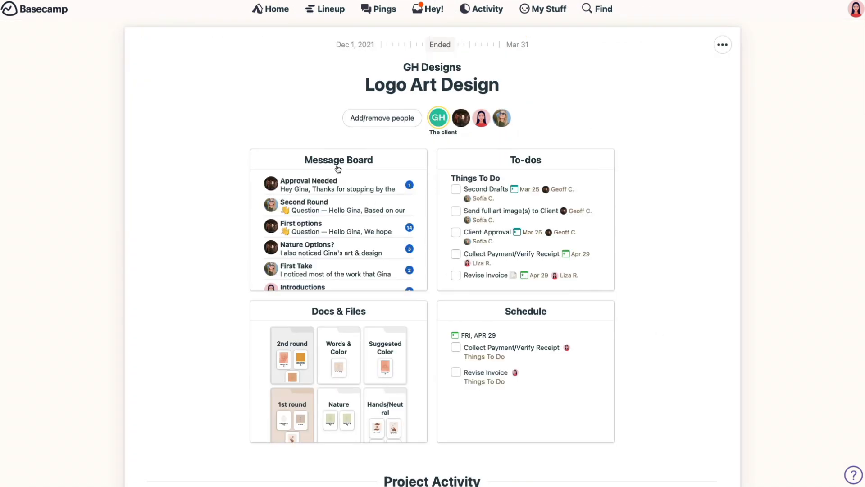
click(301, 227)
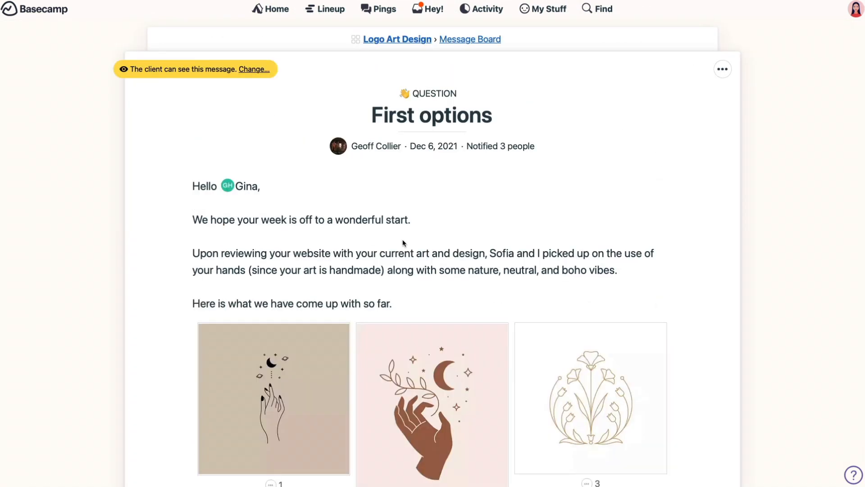
scroll(down, 3)
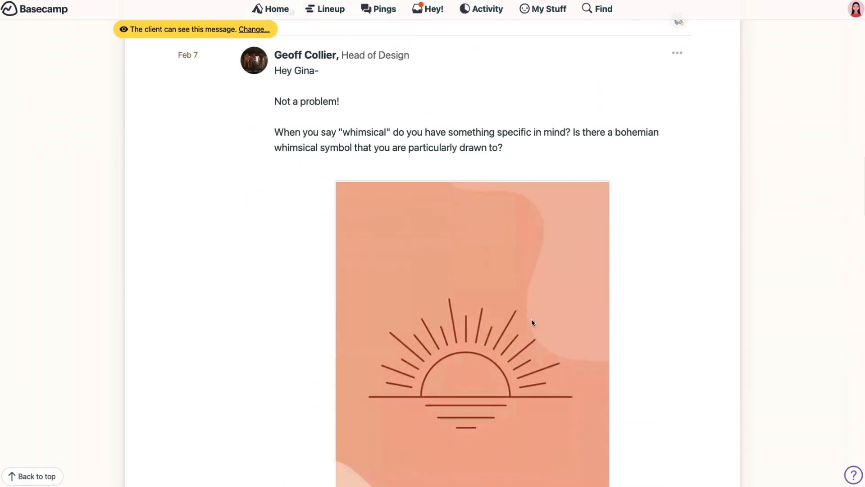
scroll(down, 3)
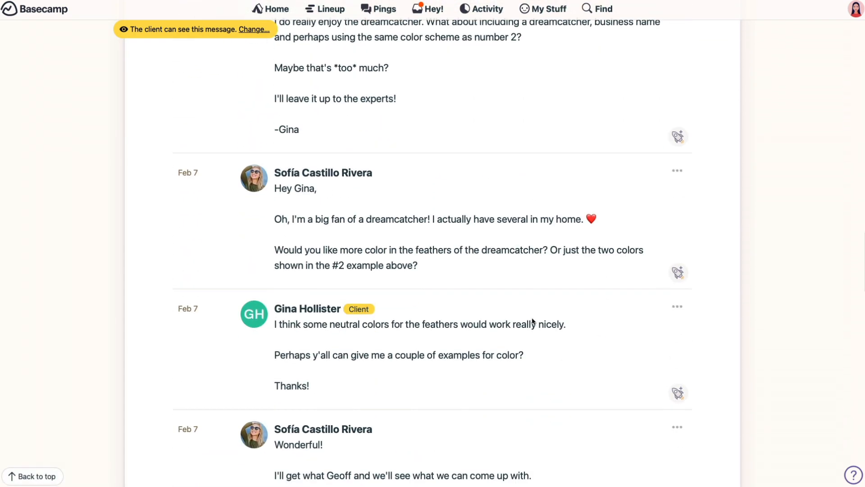
scroll(down, 3)
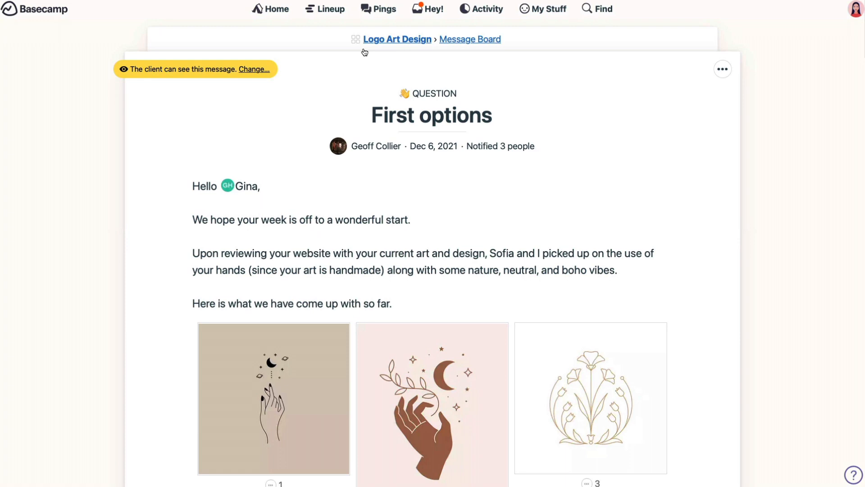
Step: Switch to the project's To-dos, showing 2 of 7 tasks completed
click(356, 39)
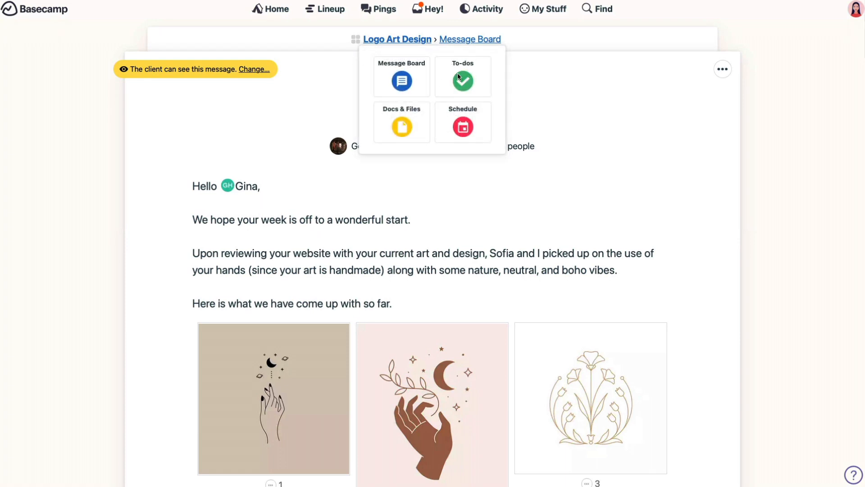
click(463, 77)
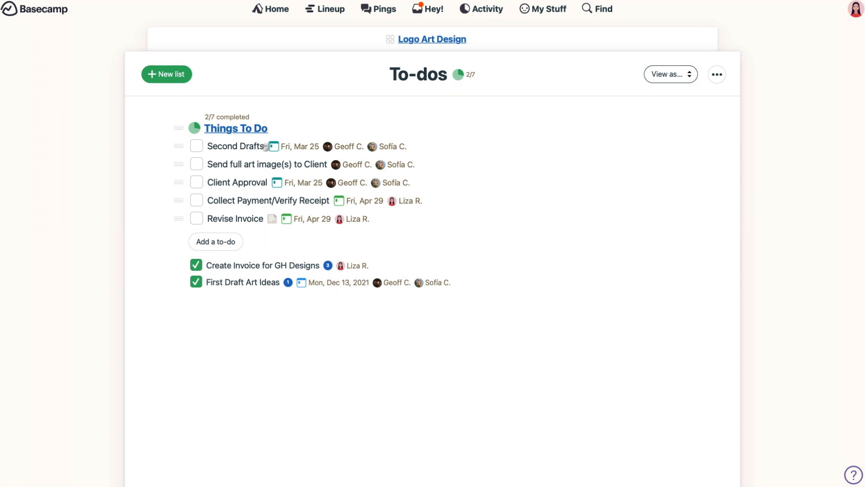
mouse_move(243, 279)
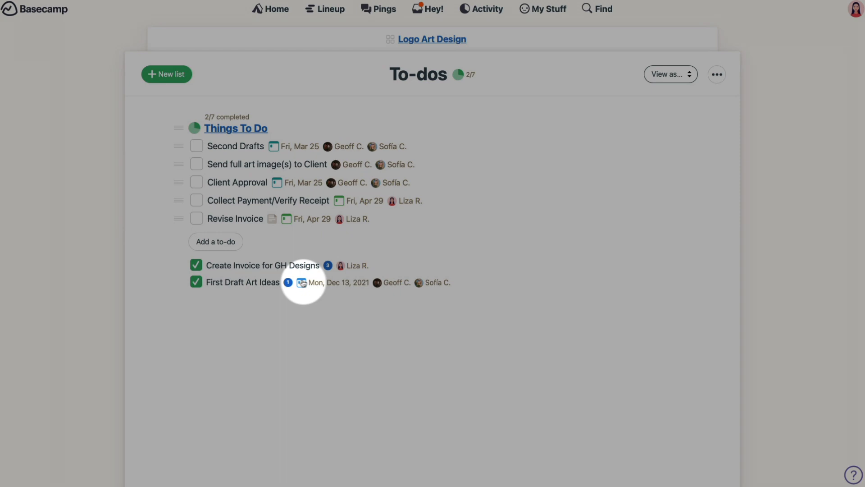
Step: View the 'Create Invoice for GH Designs' to-do with its comments and attached invoice PDF
click(263, 265)
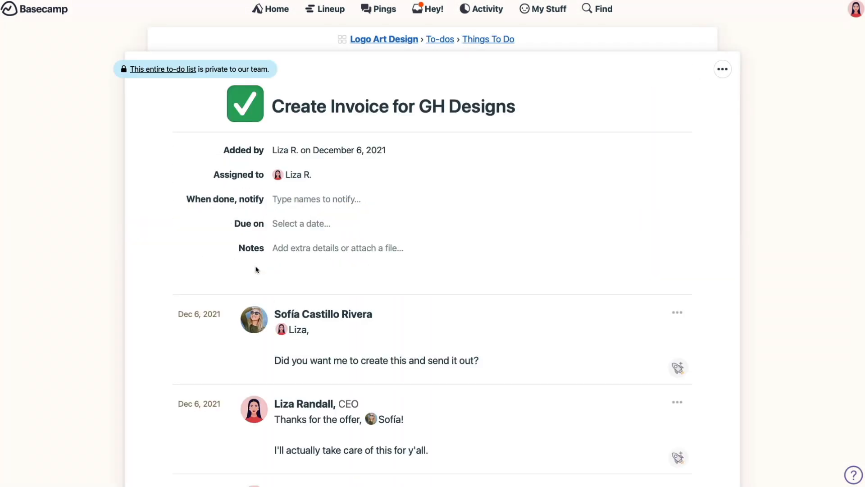
mouse_move(378, 241)
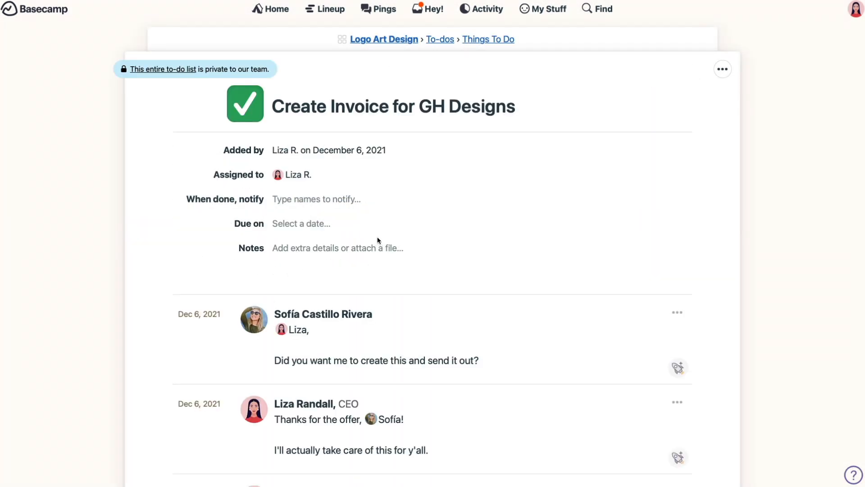
scroll(down, 3)
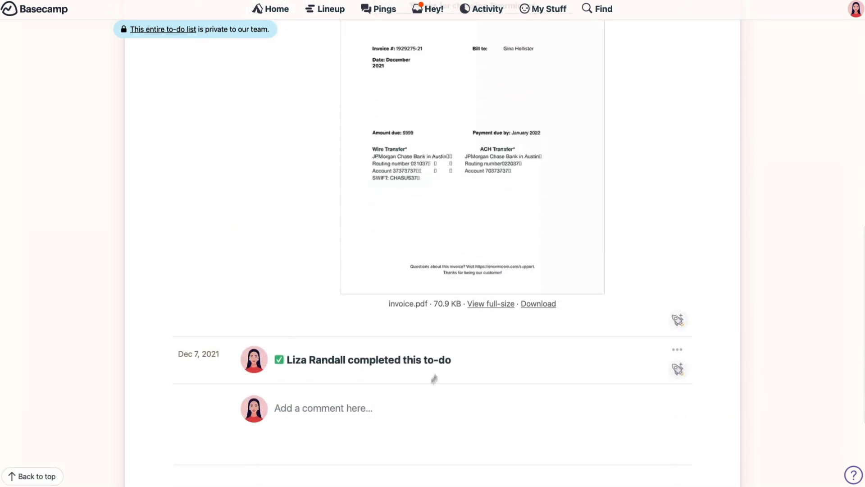
mouse_move(285, 373)
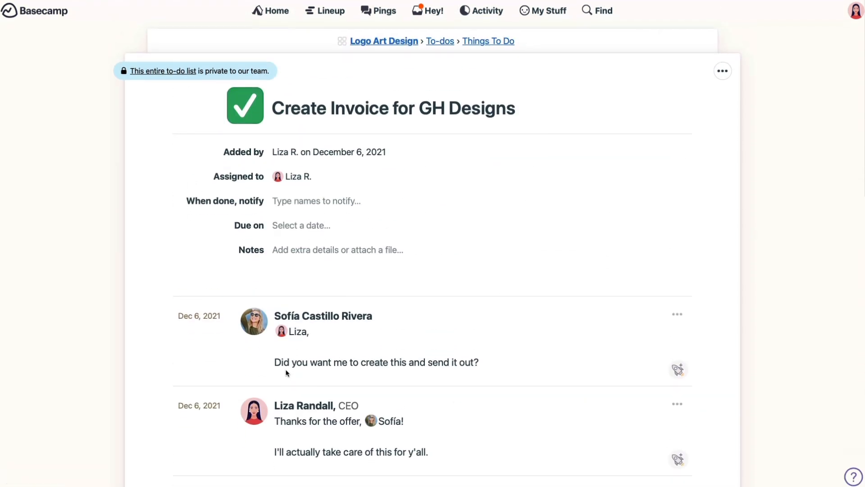
Step: Go back to the Logo Art Design To-dos list via the breadcrumb
click(440, 41)
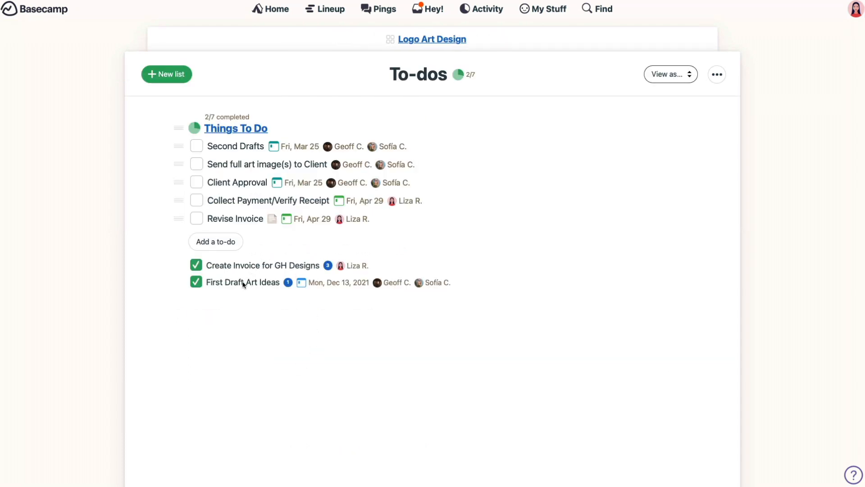
click(242, 283)
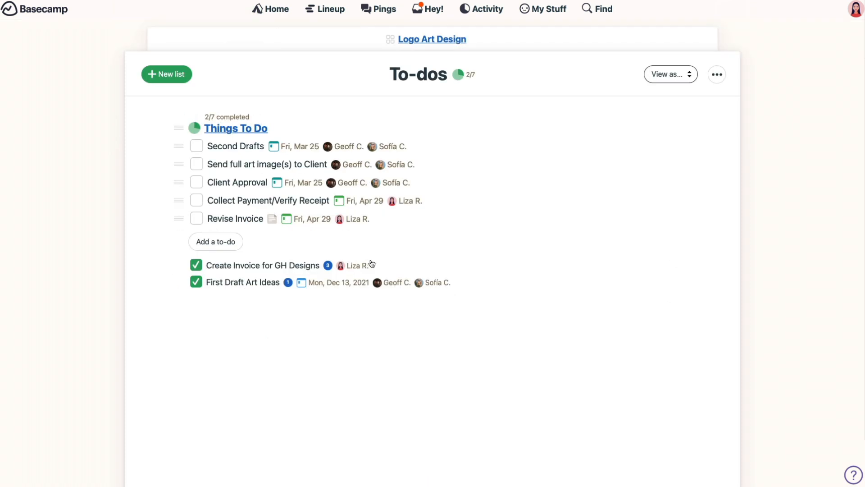
mouse_move(565, 228)
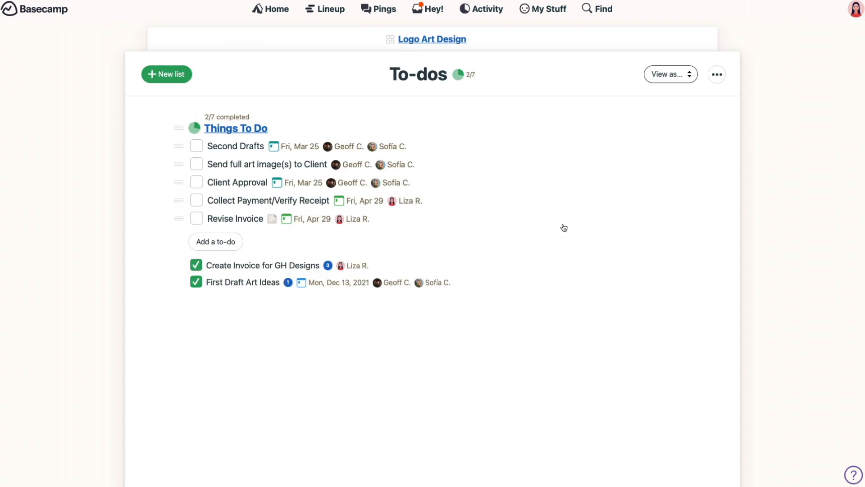